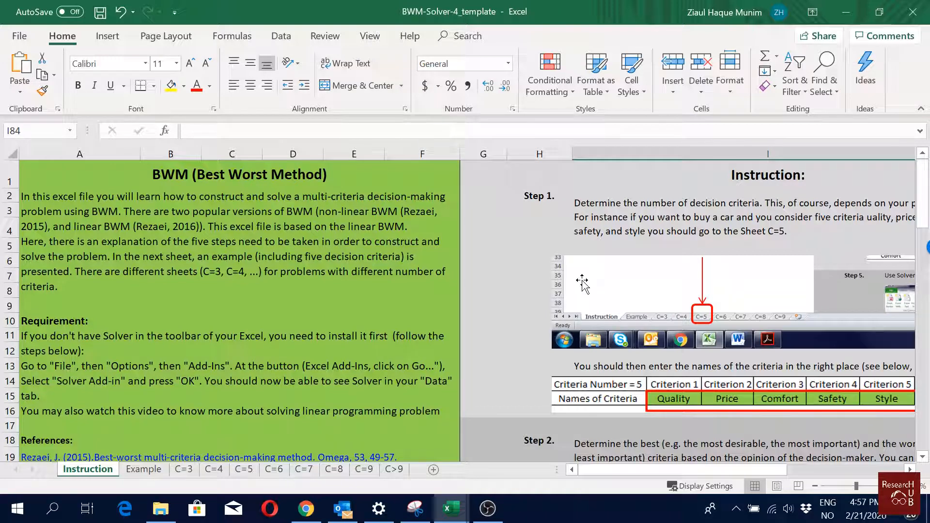
pyautogui.moveTo(368, 312)
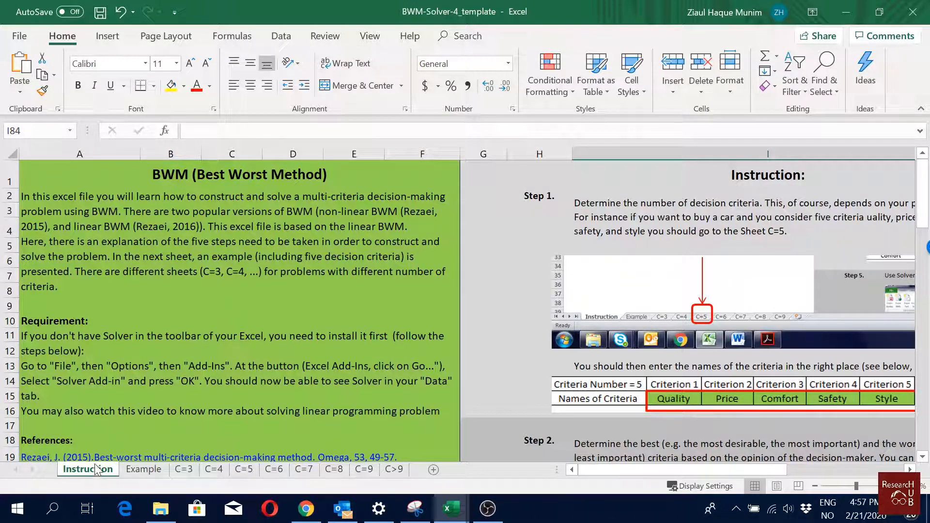
# Review the Example, C=3, C=5, C=8 and C=9 template sheets in turn
pyautogui.click(143, 469)
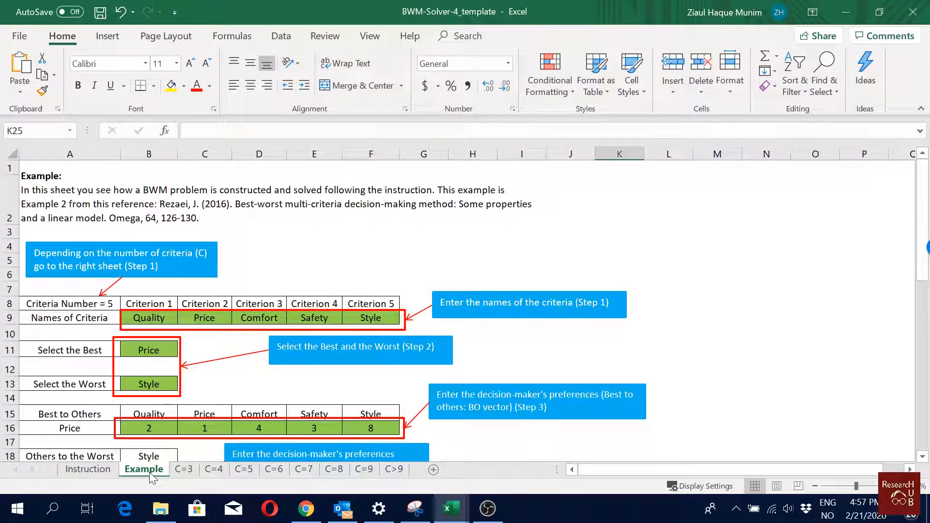
pyautogui.moveTo(158, 457)
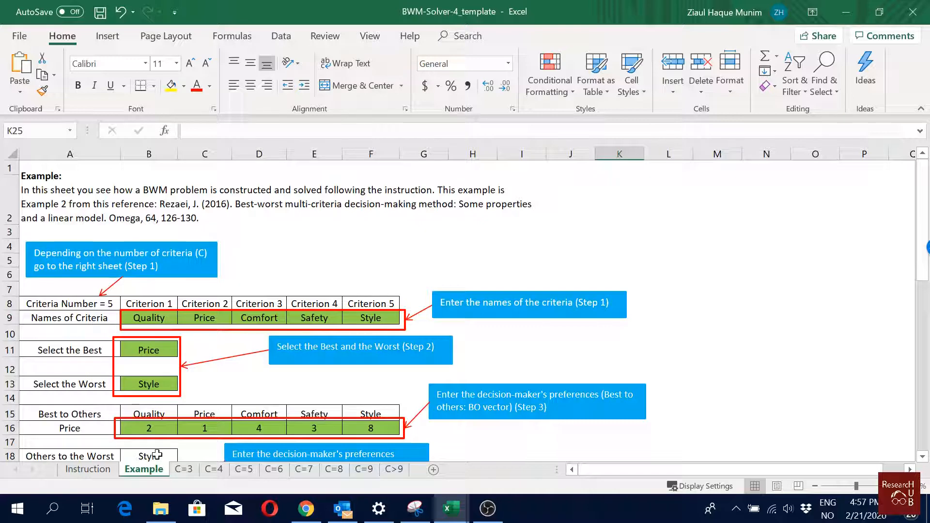
pyautogui.click(184, 468)
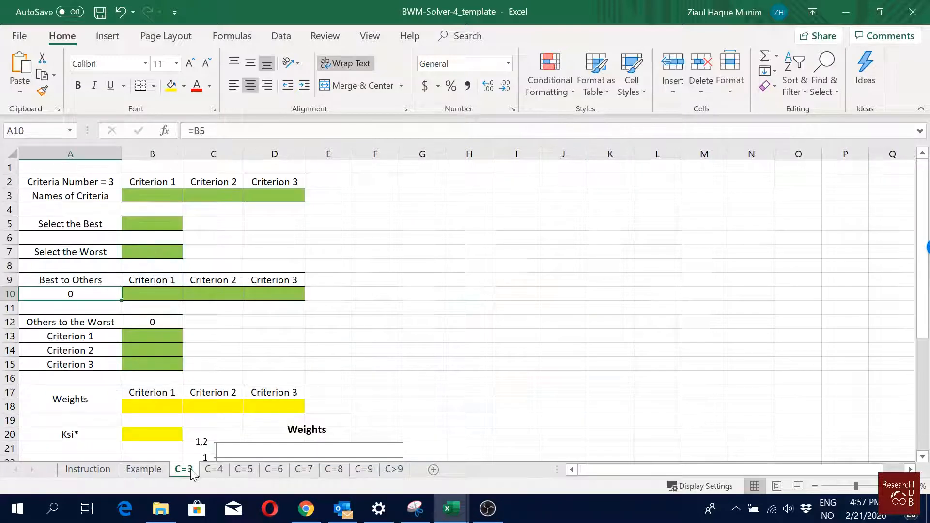
pyautogui.click(244, 469)
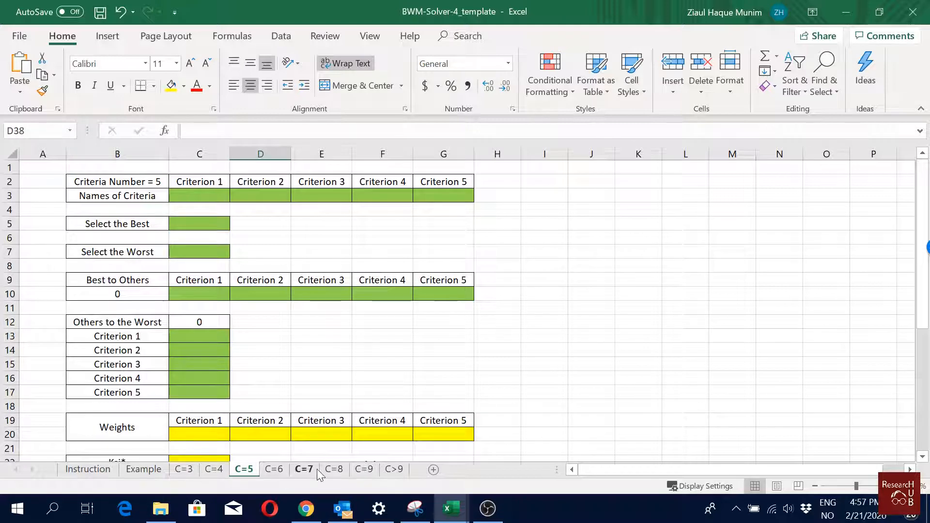
pyautogui.click(334, 469)
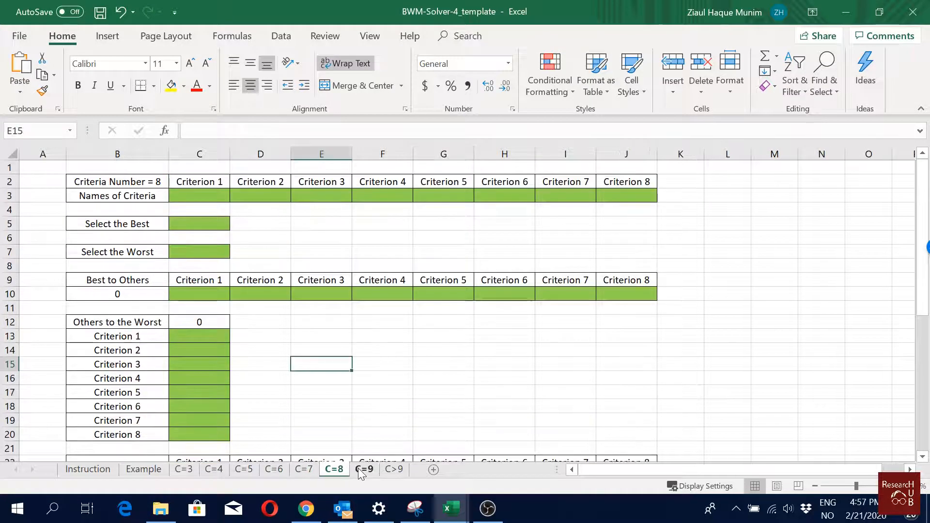
pyautogui.click(363, 469)
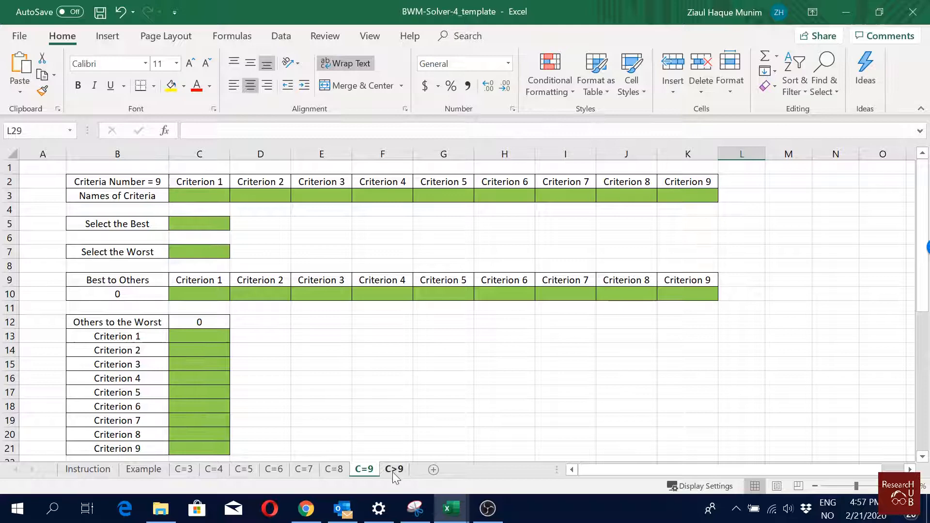
# View the C>9 sheet with guidance on clustering more than nine criteria
pyautogui.click(394, 469)
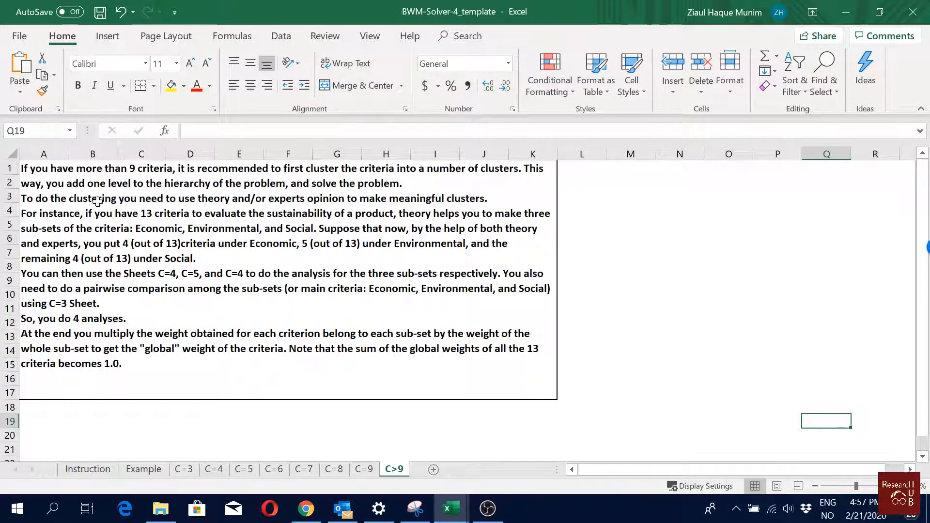
pyautogui.moveTo(325, 211)
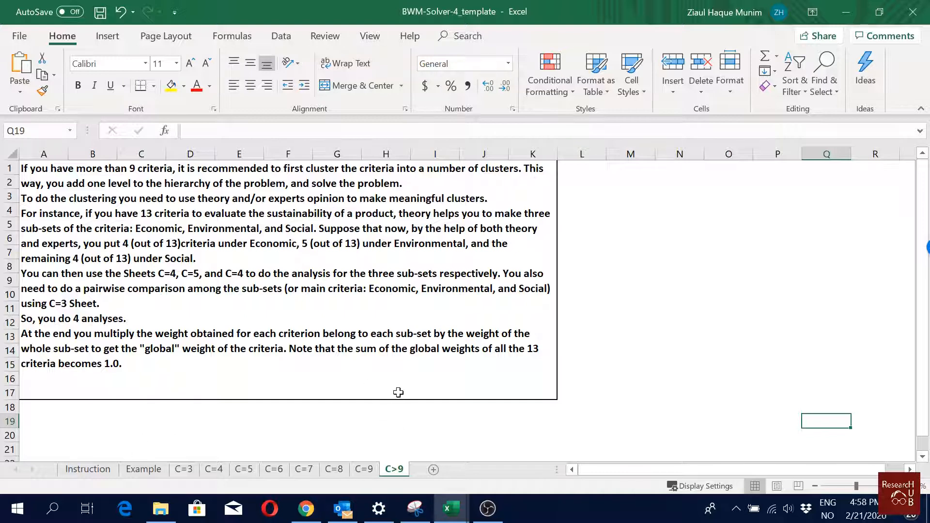
pyautogui.moveTo(395, 385)
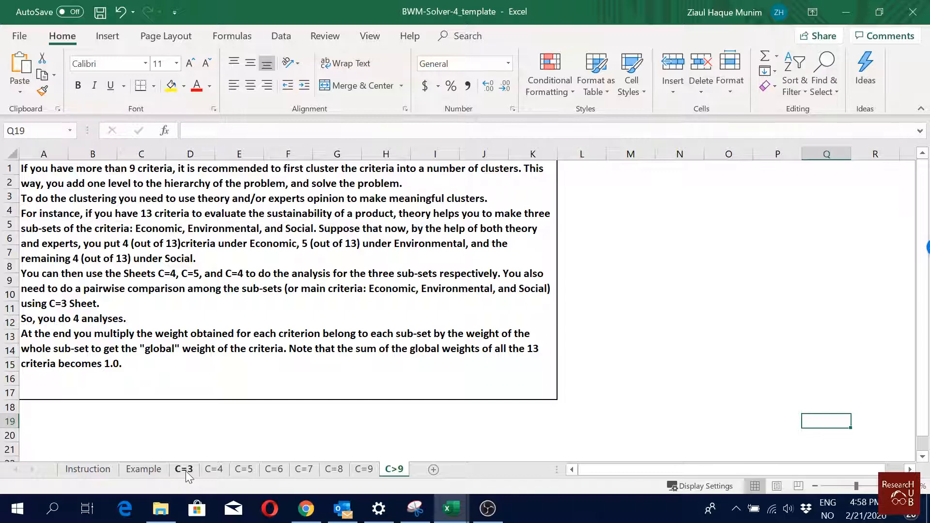
pyautogui.moveTo(186, 474)
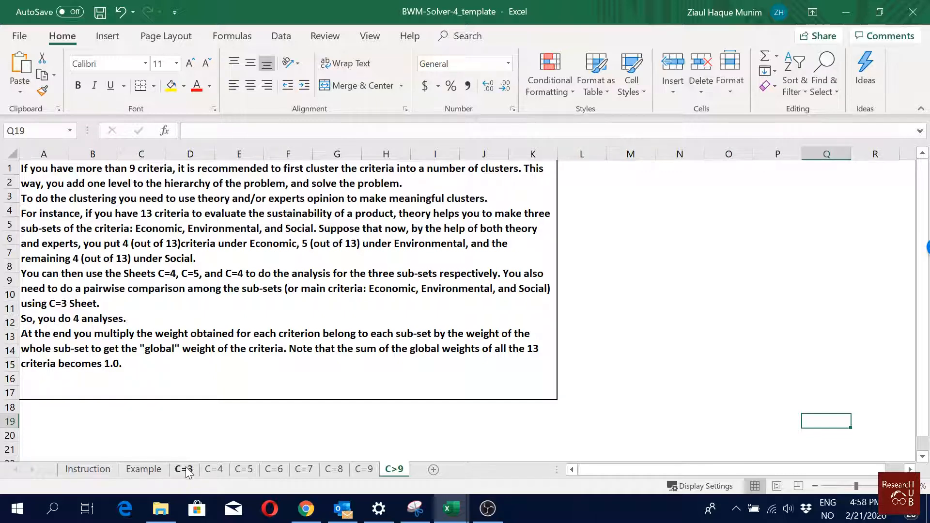
# Duplicate the C=3 sheet via Move or Copy, placing the copy C=3 (2) before C=4
pyautogui.click(213, 469)
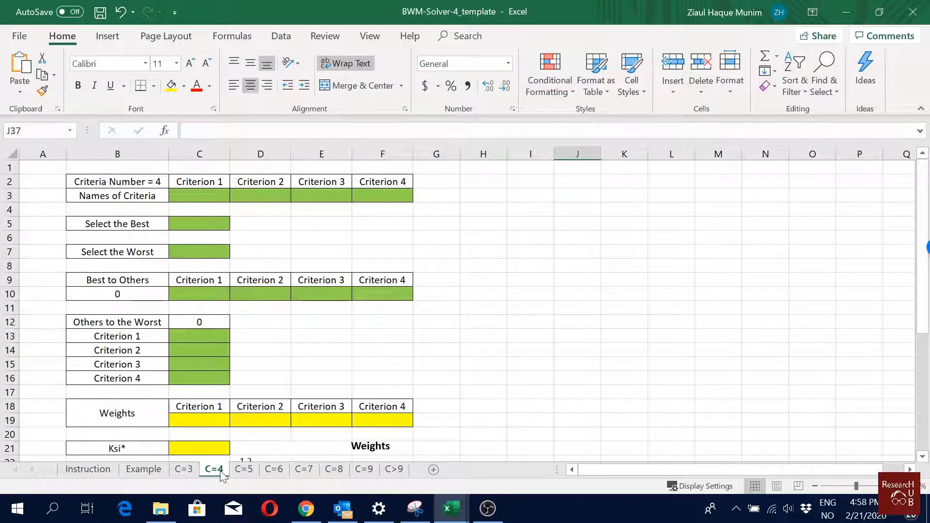
pyautogui.click(183, 469)
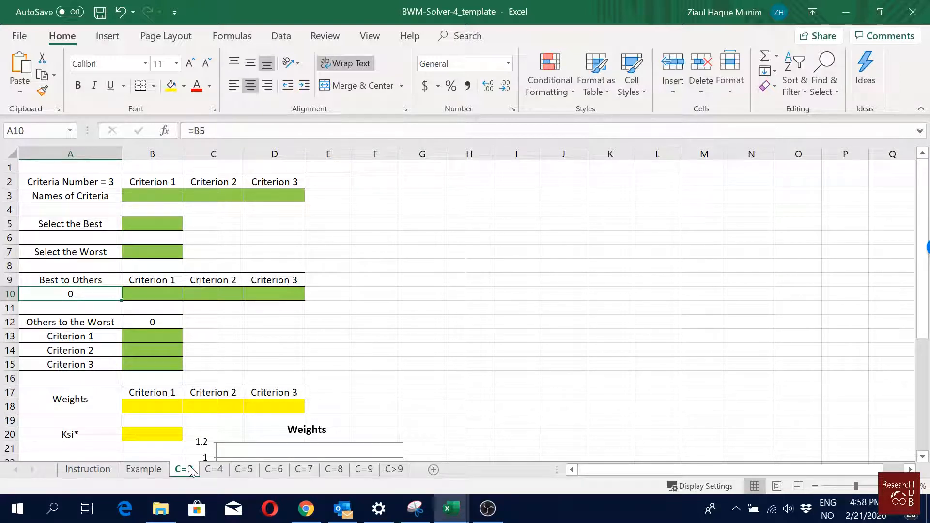
pyautogui.rightClick(184, 469)
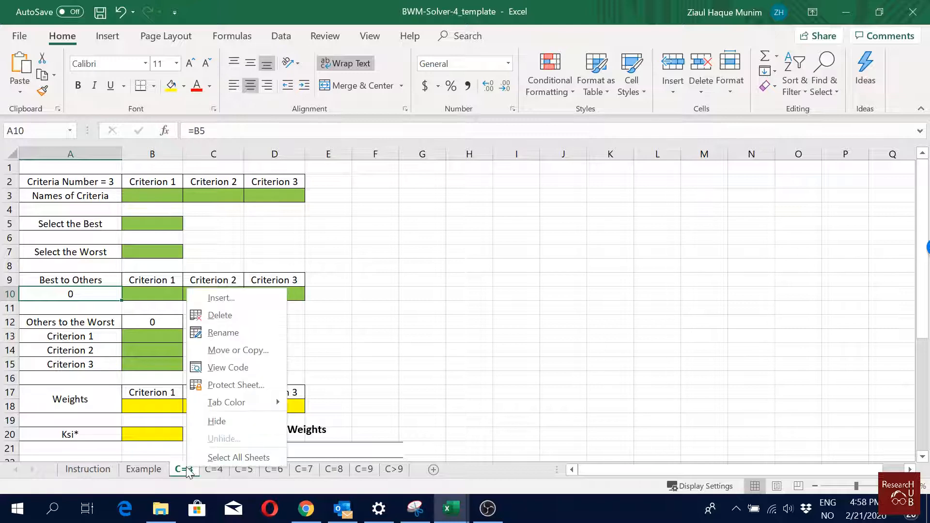
pyautogui.click(238, 350)
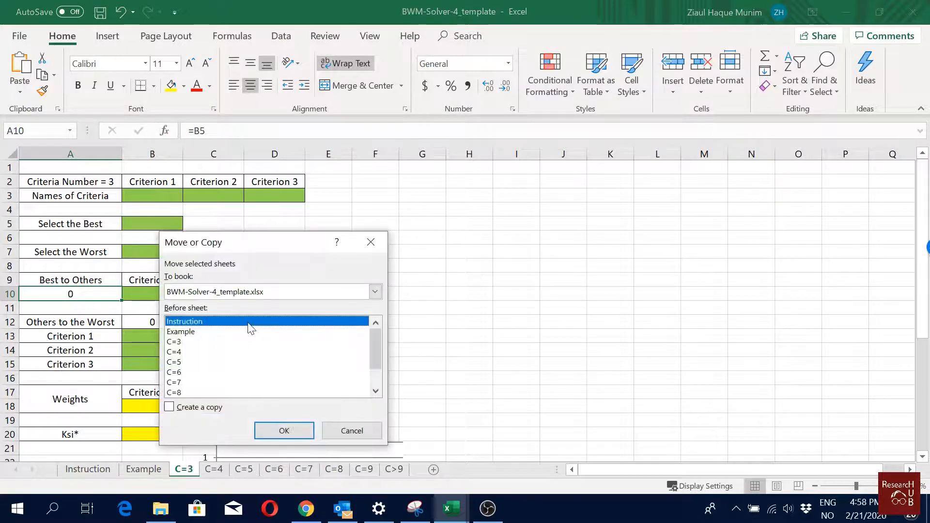
pyautogui.click(168, 407)
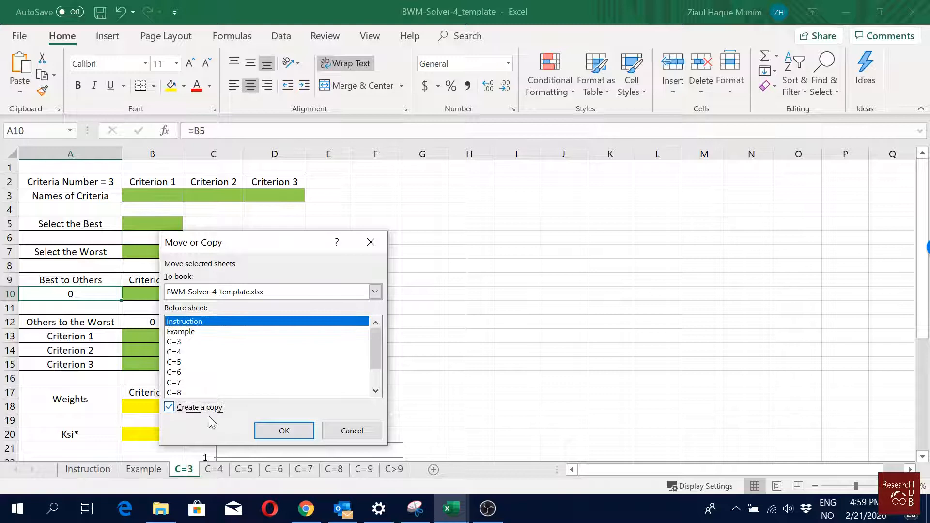
pyautogui.click(284, 430)
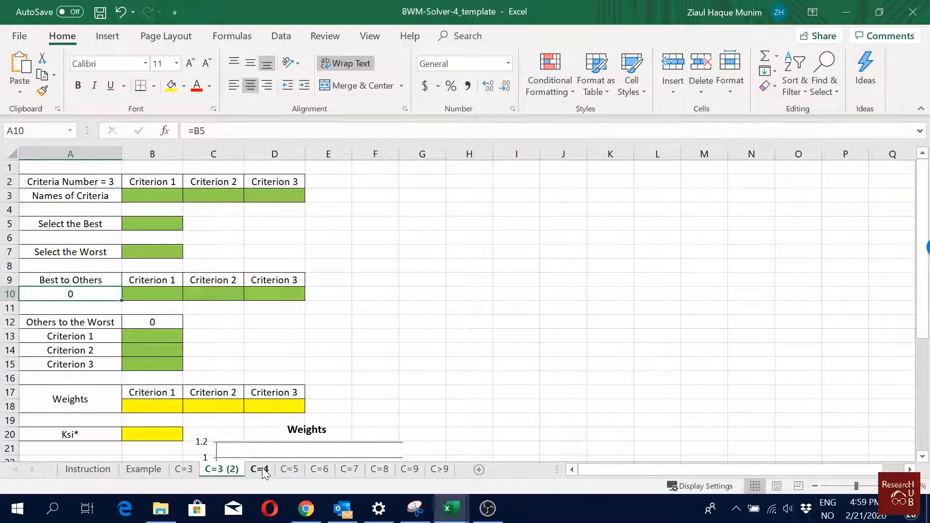
# Bring up the sheet options for the C=4 tab
pyautogui.click(258, 468)
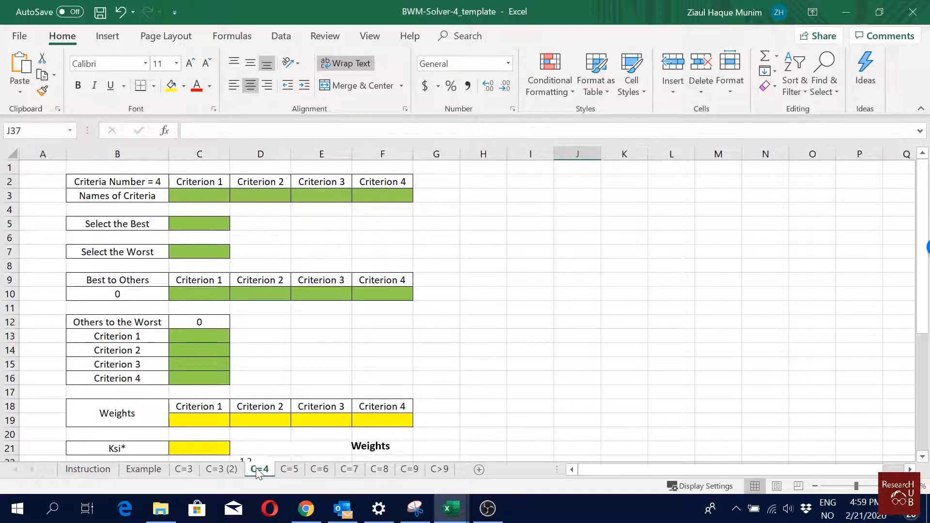
pyautogui.rightClick(289, 469)
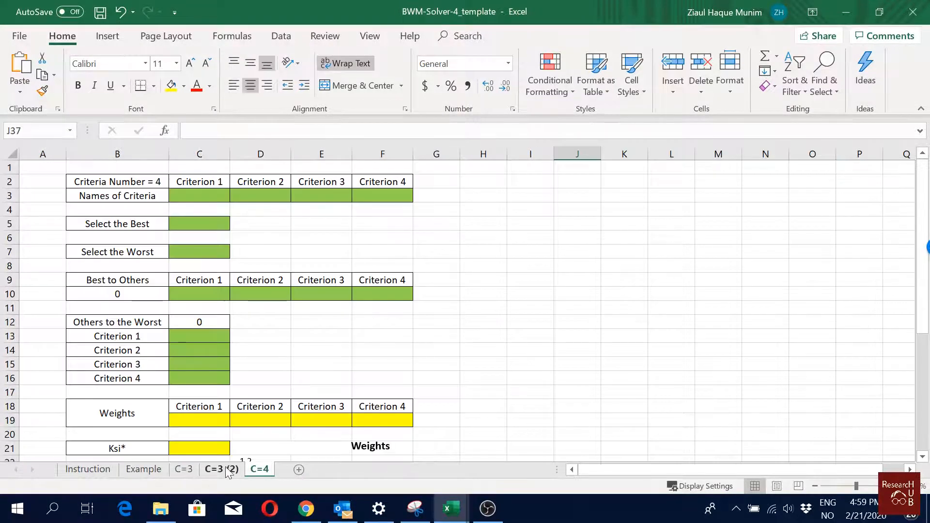
# Rename the copied sheet C=3 (2) to C=3Sub1 and begin renaming C=4 to C=4Sub2
pyautogui.click(183, 469)
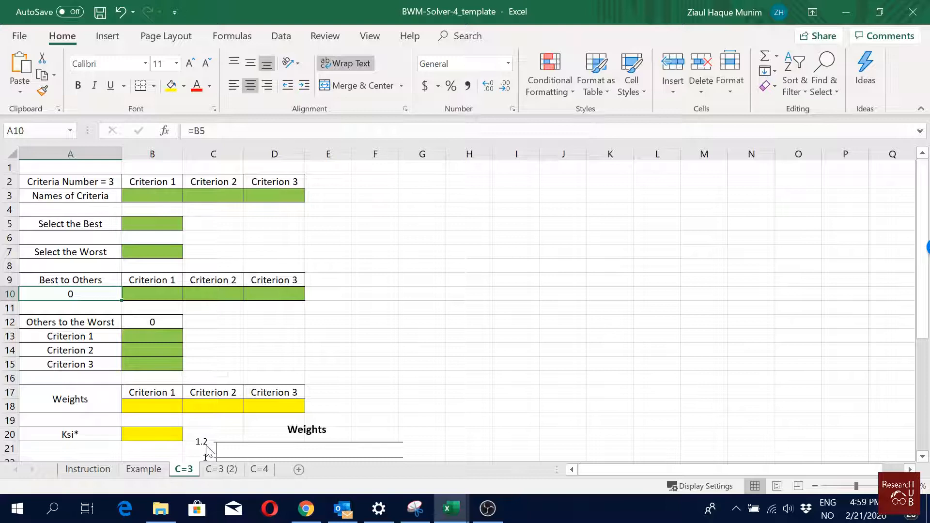
pyautogui.click(222, 469)
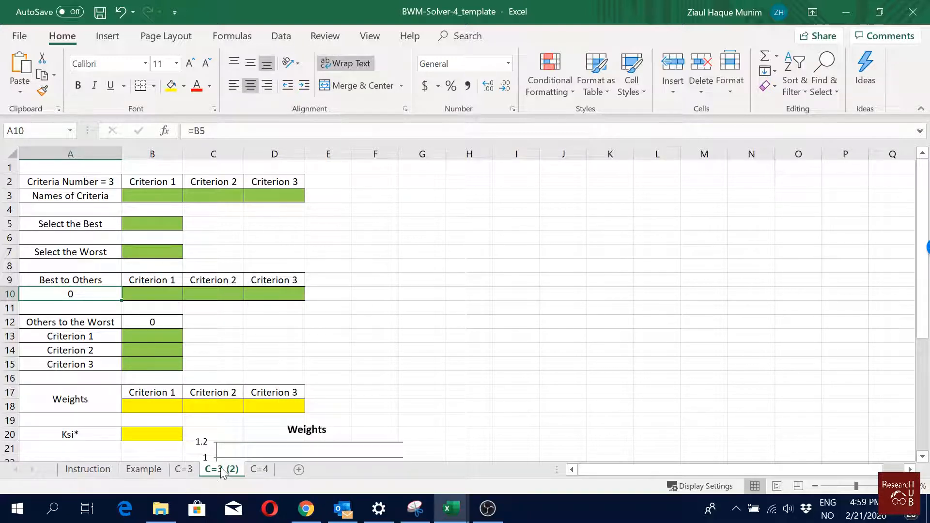
pyautogui.rightClick(222, 469)
pyautogui.write('C=3SB')
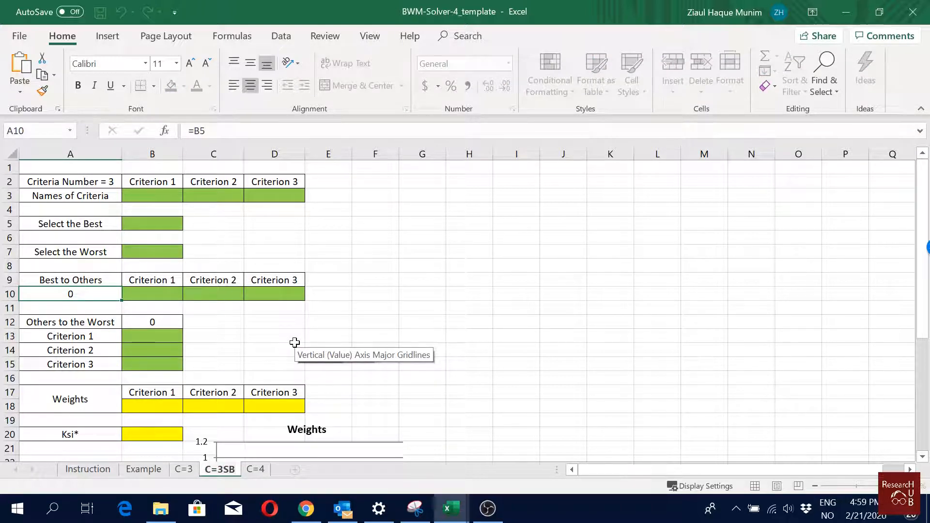
pyautogui.doubleClick(219, 468)
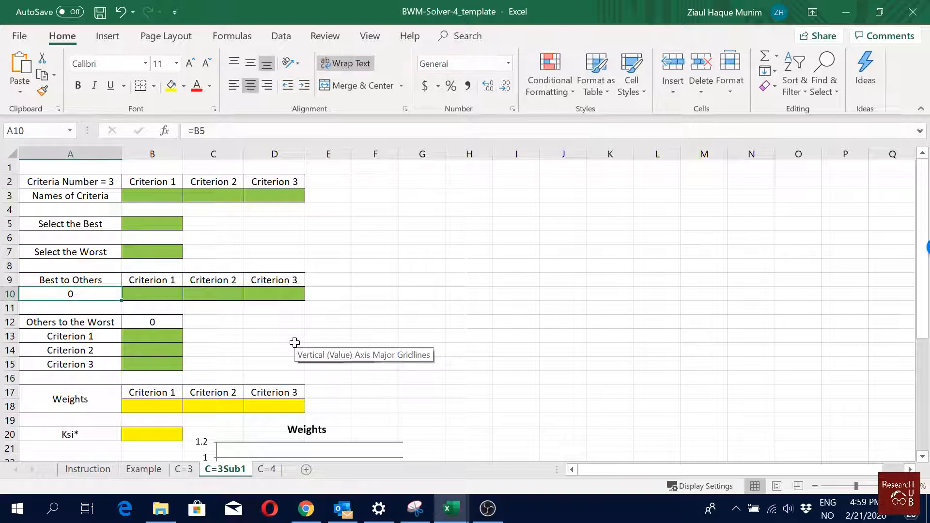
pyautogui.click(267, 469)
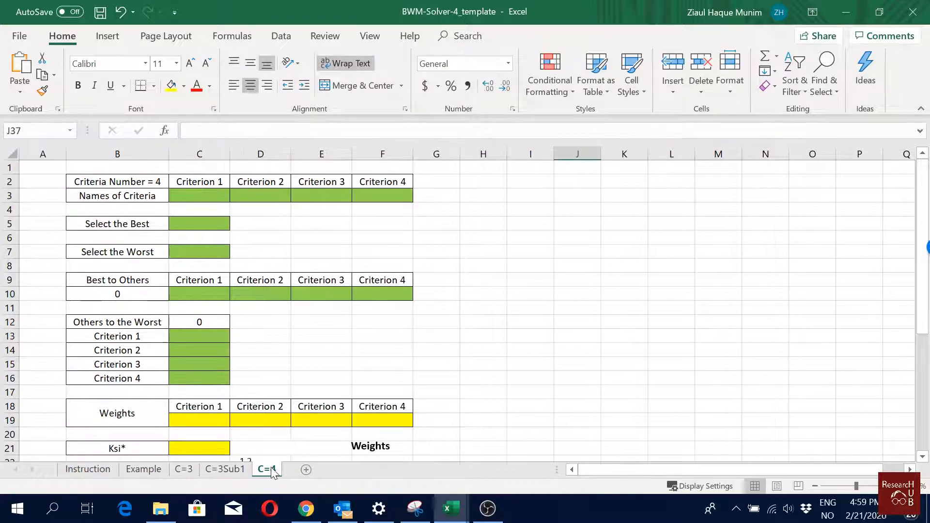
pyautogui.click(266, 469)
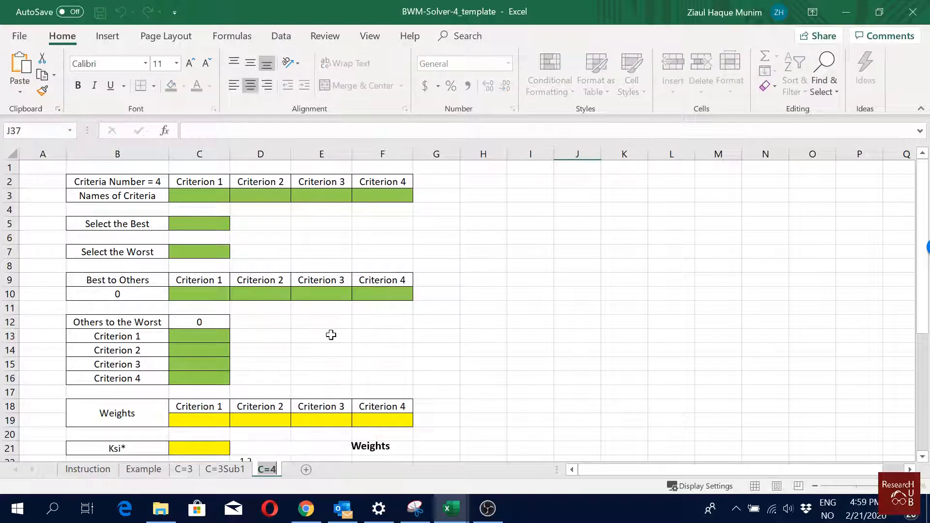
pyautogui.moveTo(330, 335)
pyautogui.write('Sub2')
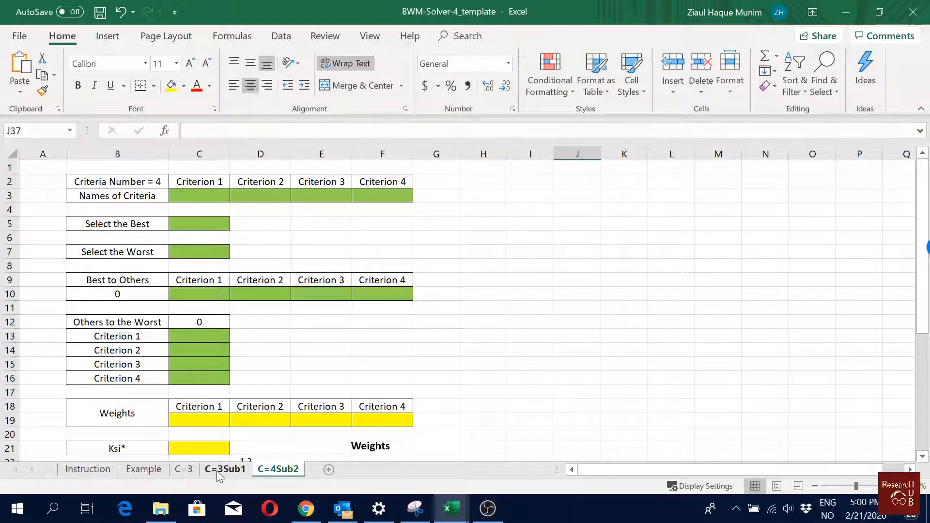
# Copy C=3Sub1 to the end of the workbook and rename the new sheet C=3Sub3
pyautogui.rightClick(225, 469)
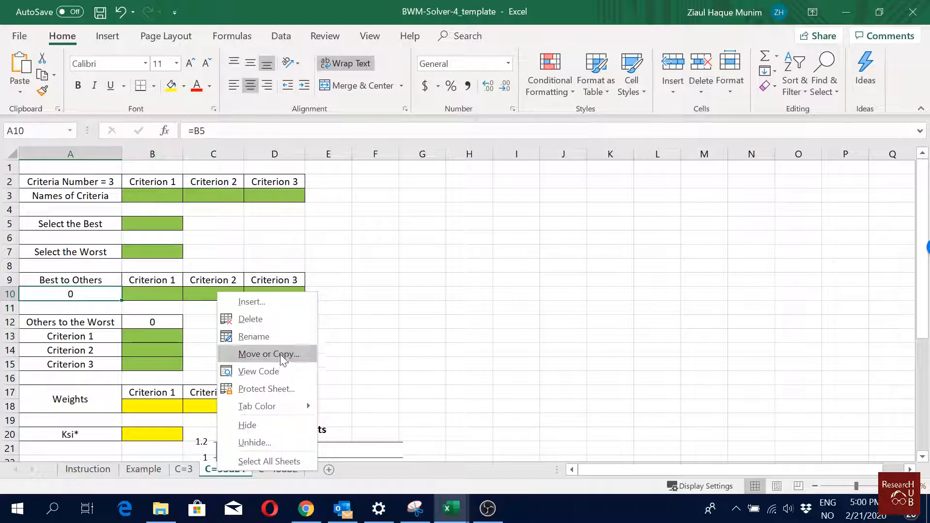
pyautogui.click(267, 355)
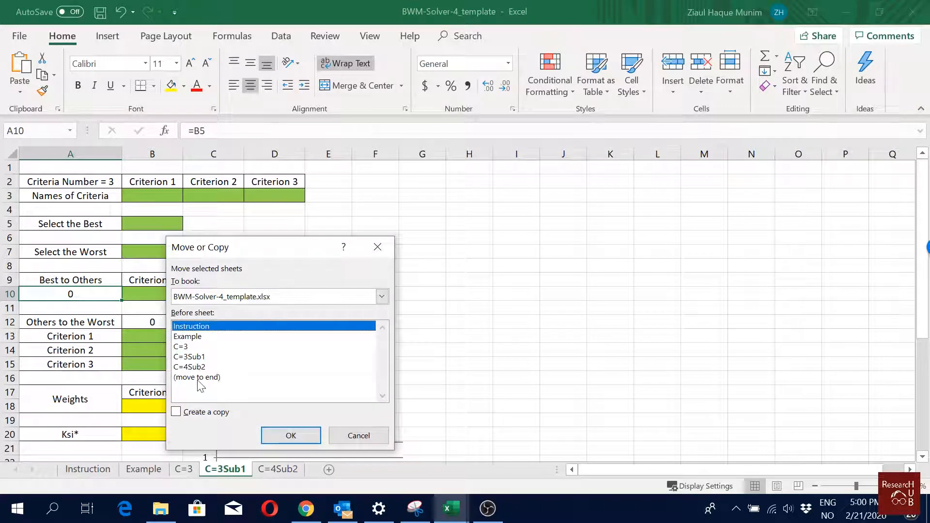
pyautogui.click(359, 436)
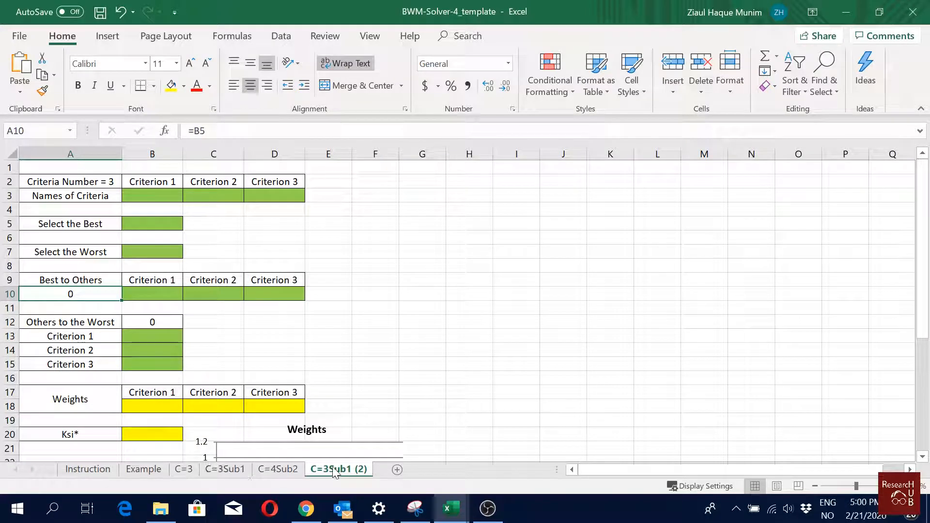
pyautogui.doubleClick(339, 468)
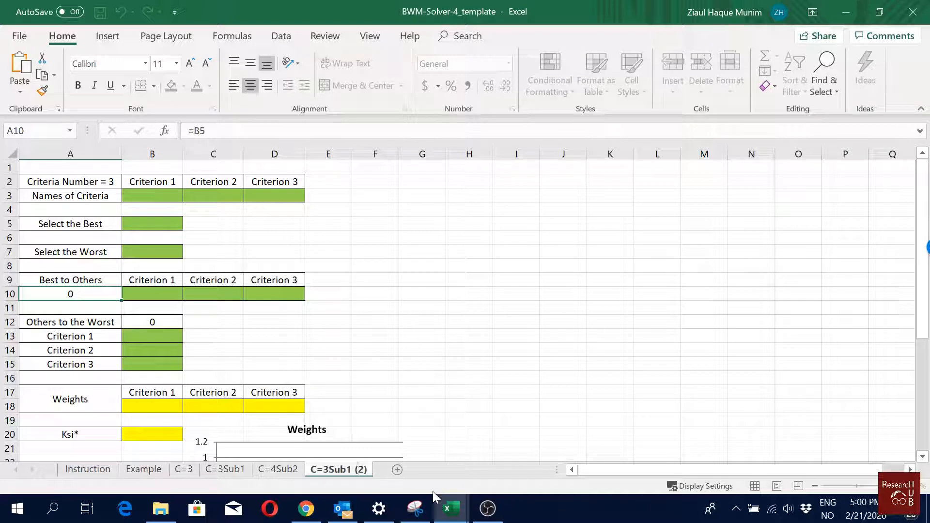
pyautogui.doubleClick(337, 469)
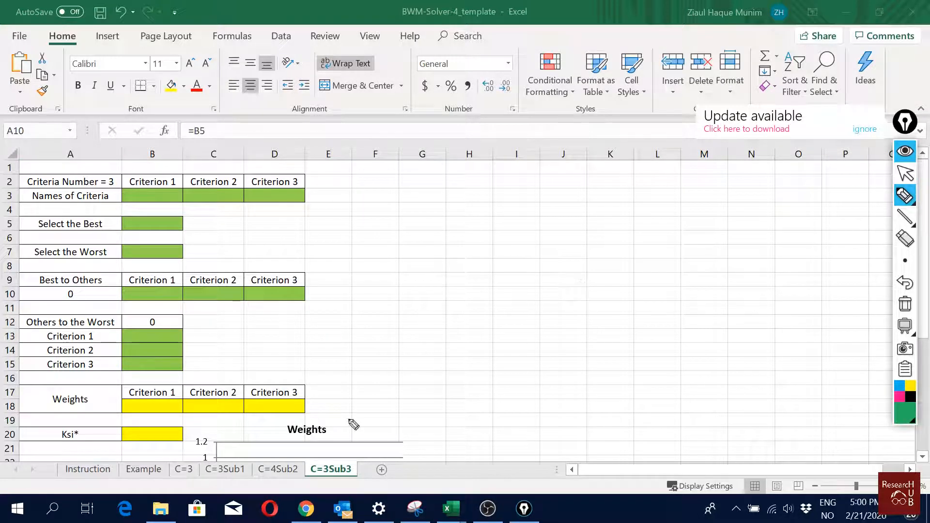
pyautogui.moveTo(631, 254)
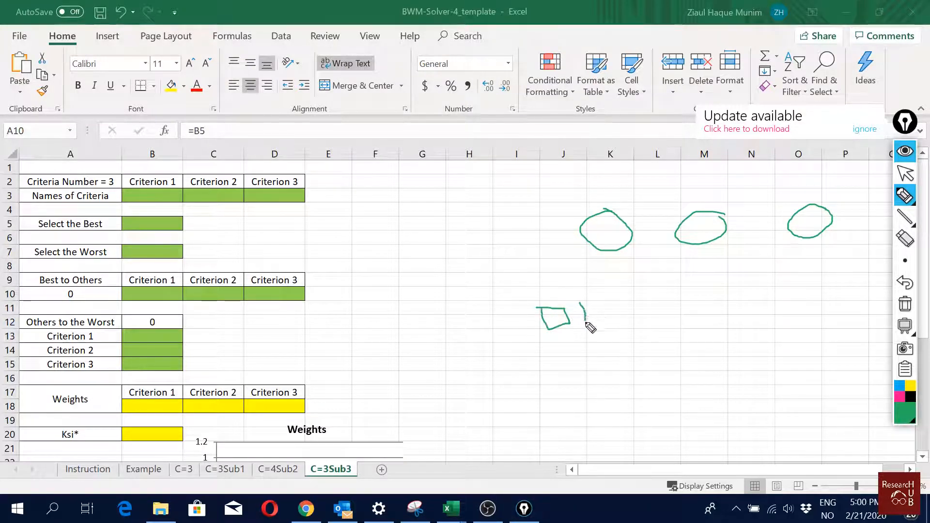
# Draw sub-criterion boxes under the criteria circles, outline the criteria group and link a box to the oval below
pyautogui.moveTo(578, 305); pyautogui.dragTo(611, 330)
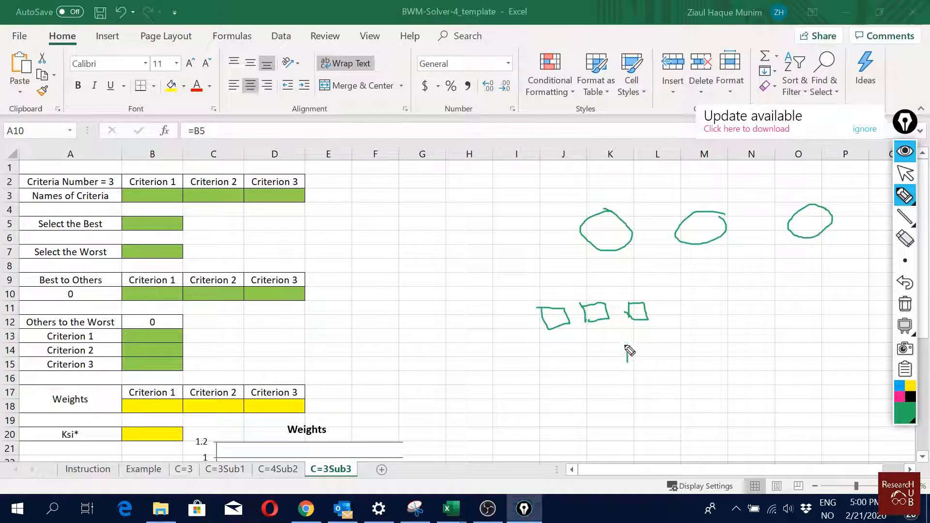
pyautogui.moveTo(622, 349); pyautogui.dragTo(747, 355)
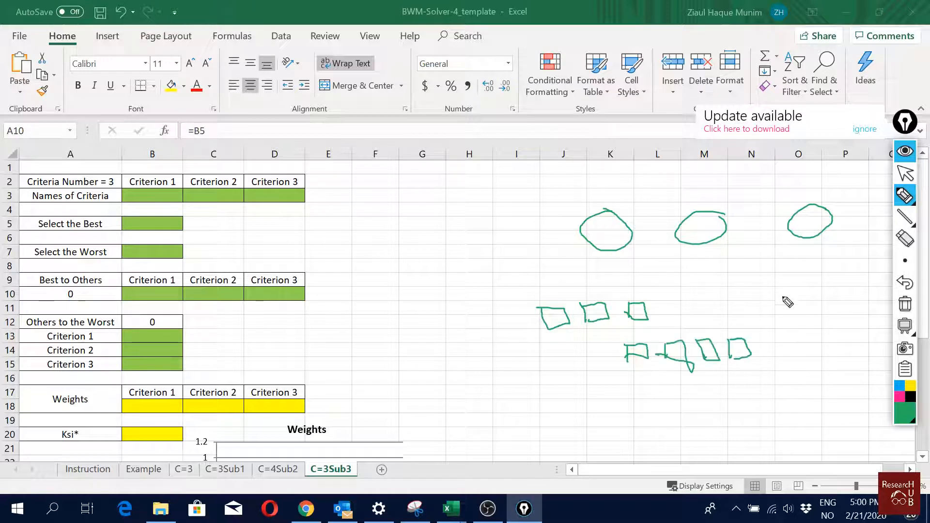
pyautogui.moveTo(779, 296); pyautogui.dragTo(791, 311)
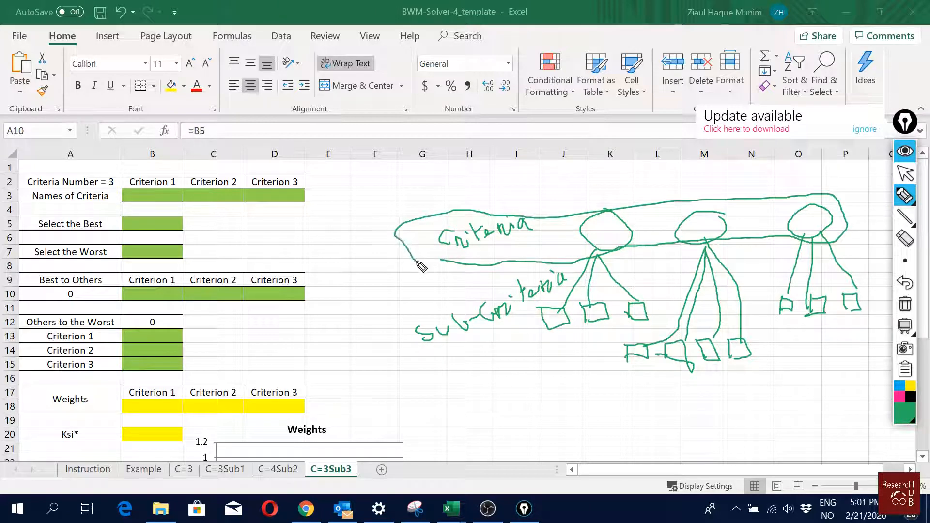
pyautogui.moveTo(416, 273); pyautogui.dragTo(841, 356)
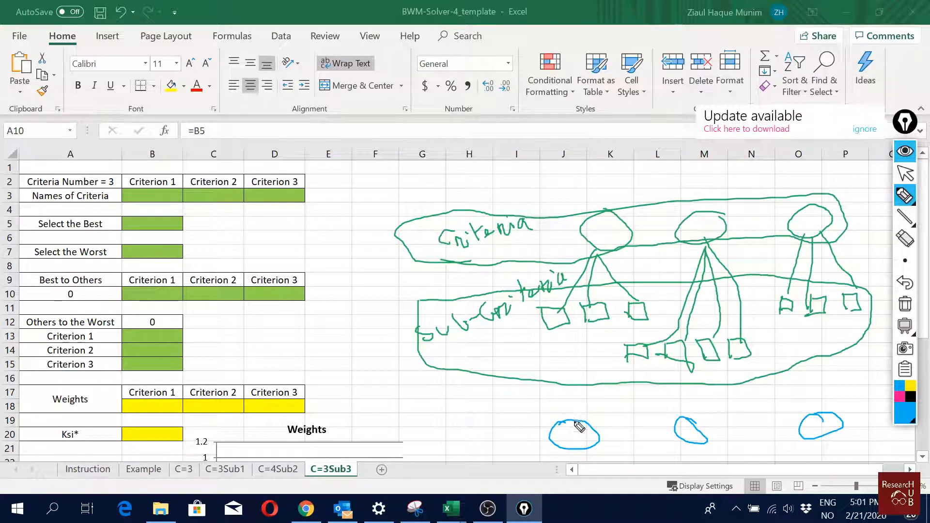
pyautogui.moveTo(560, 313); pyautogui.dragTo(575, 421)
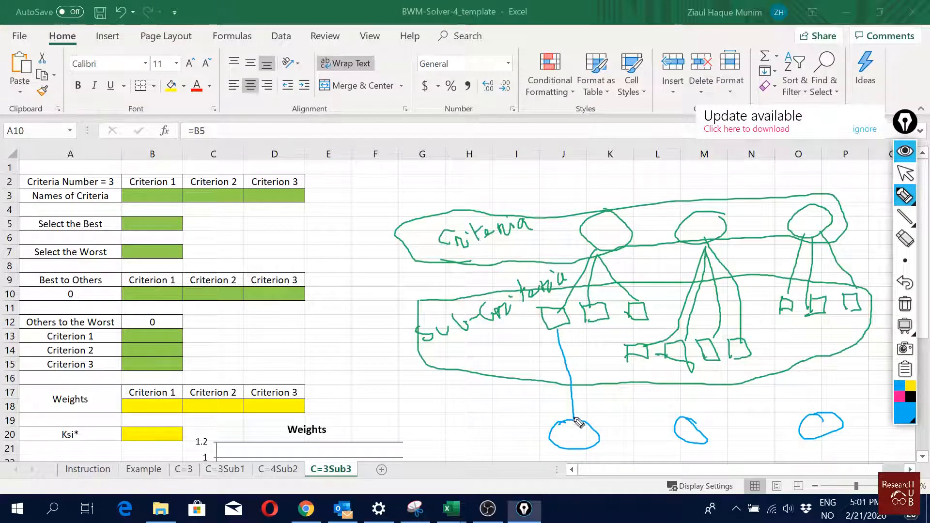